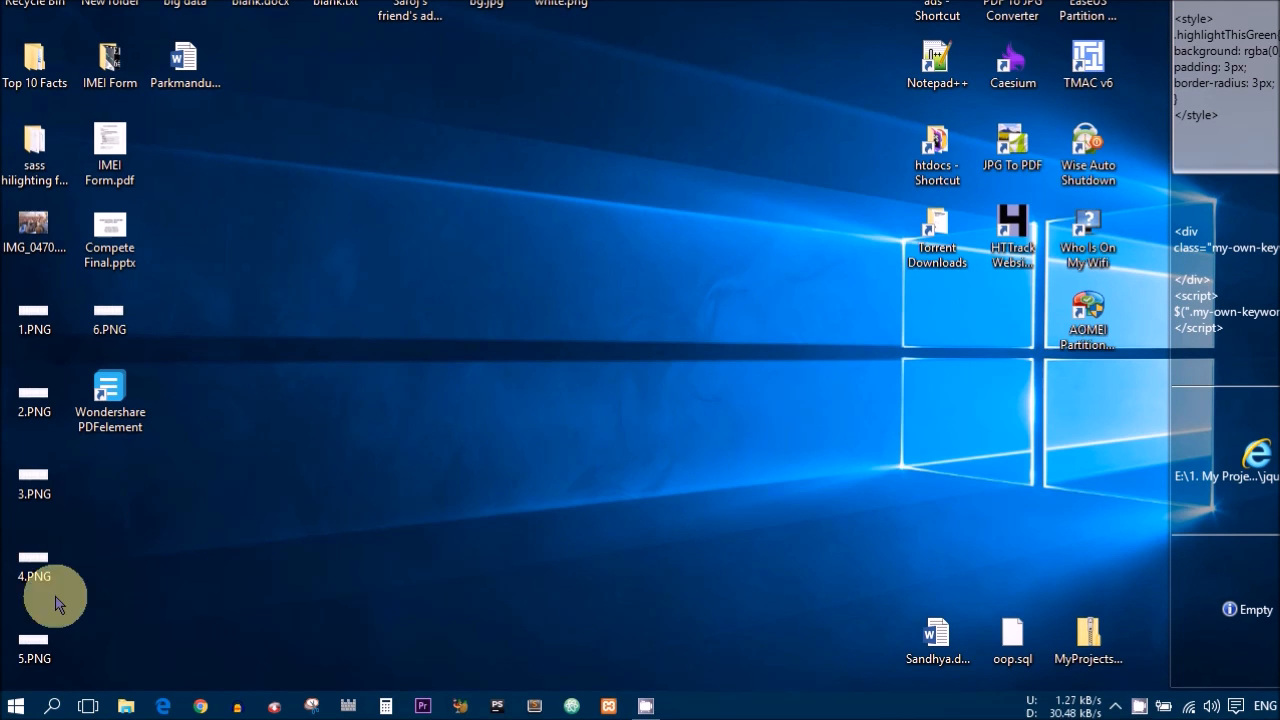
Launch Windows Settings from the Start menu
{"action": "left_click", "coordinate": [15, 706]}
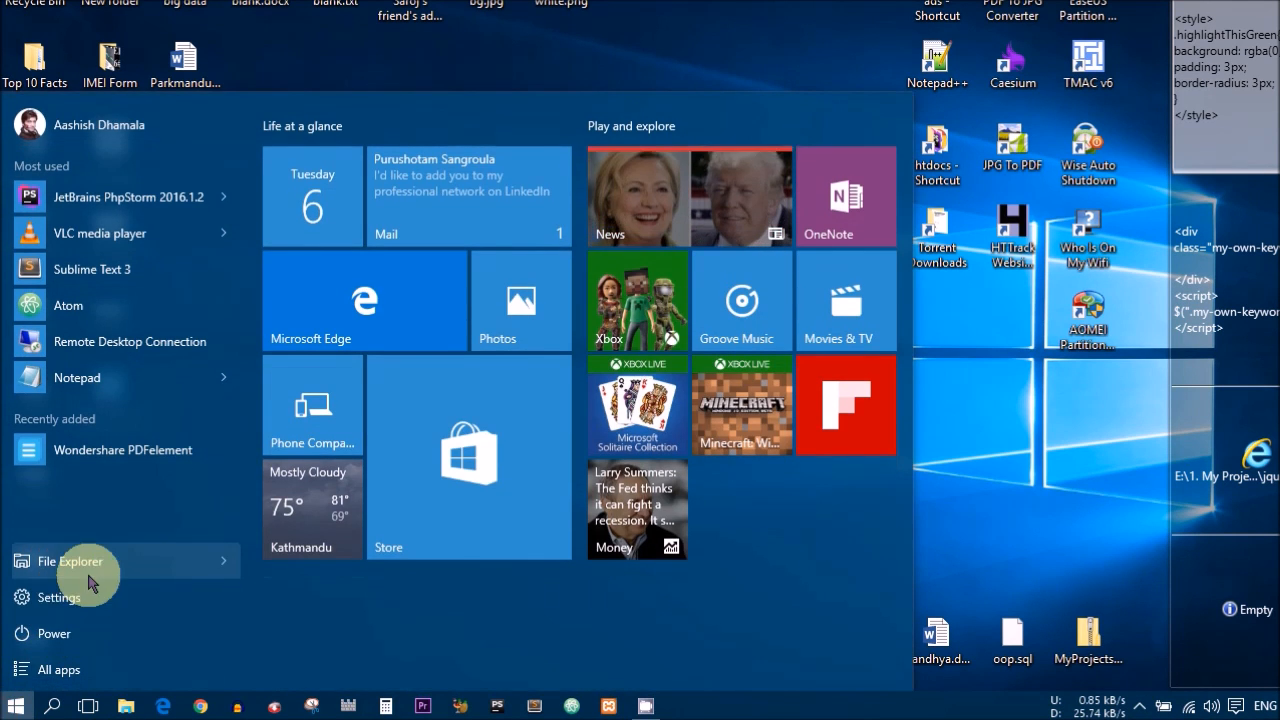
{"action": "left_click", "coordinate": [58, 597]}
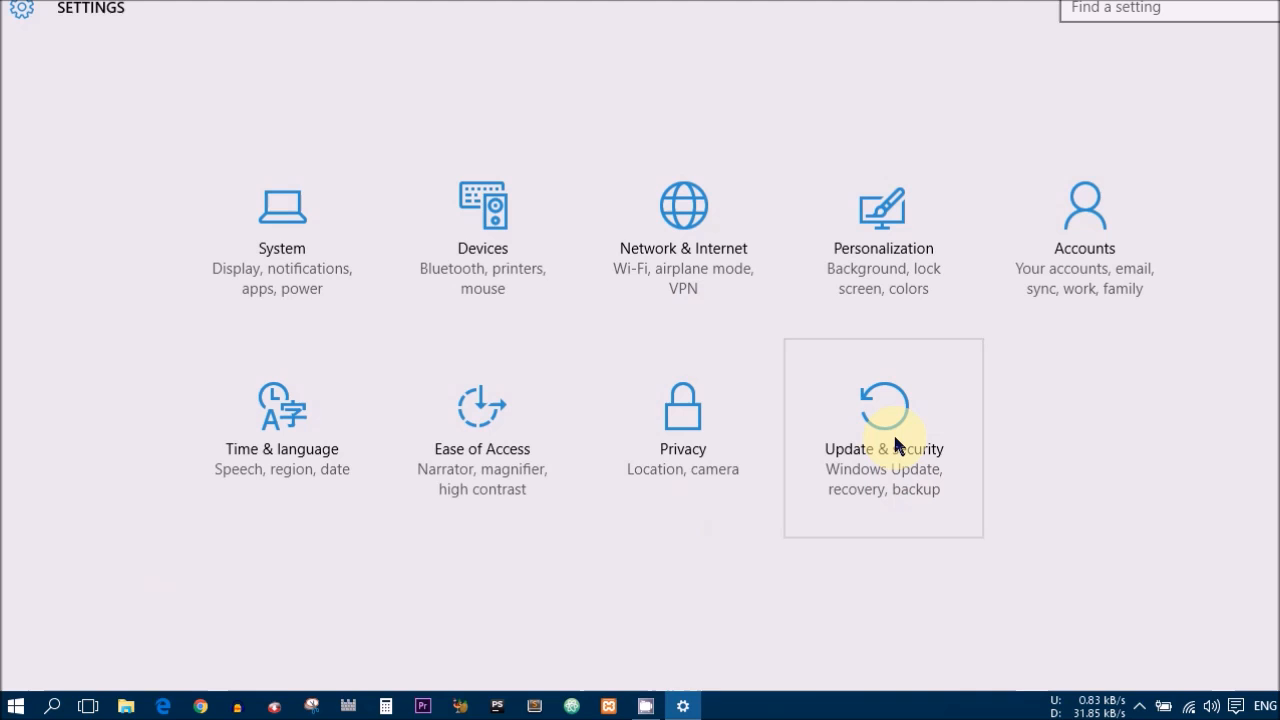
{"action": "left_click", "coordinate": [883, 437]}
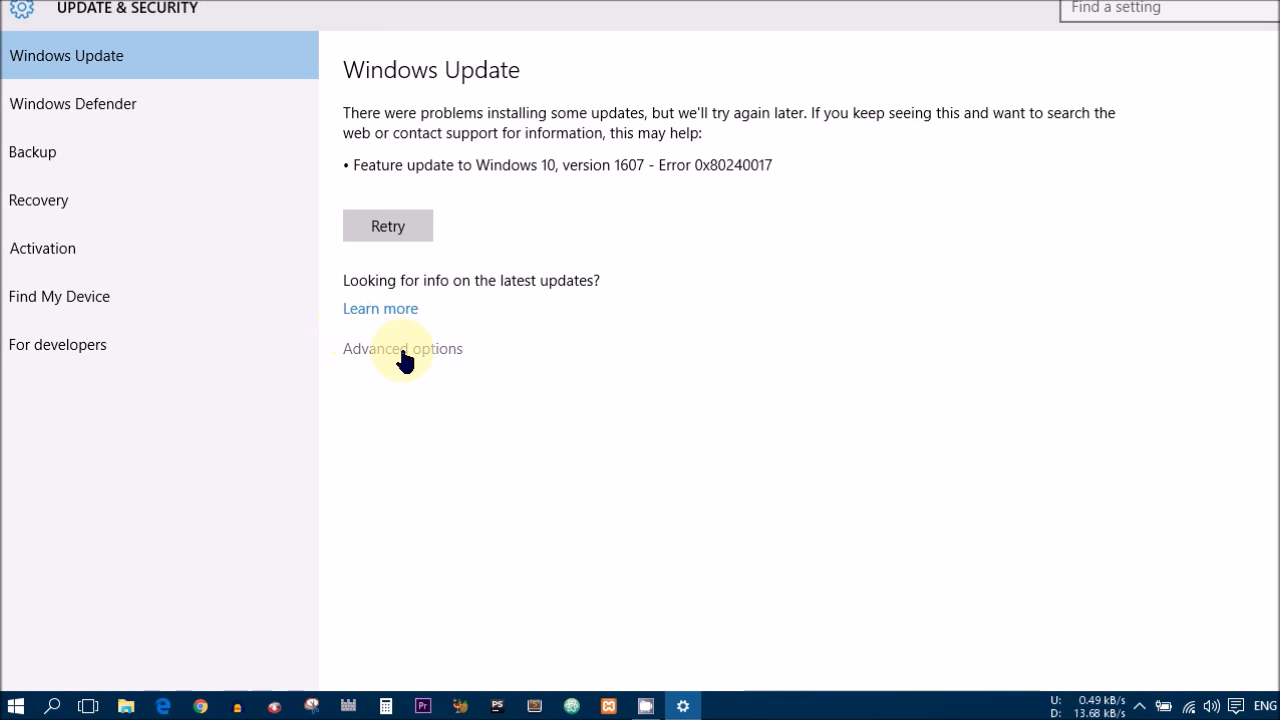
{"action": "left_click", "coordinate": [402, 348]}
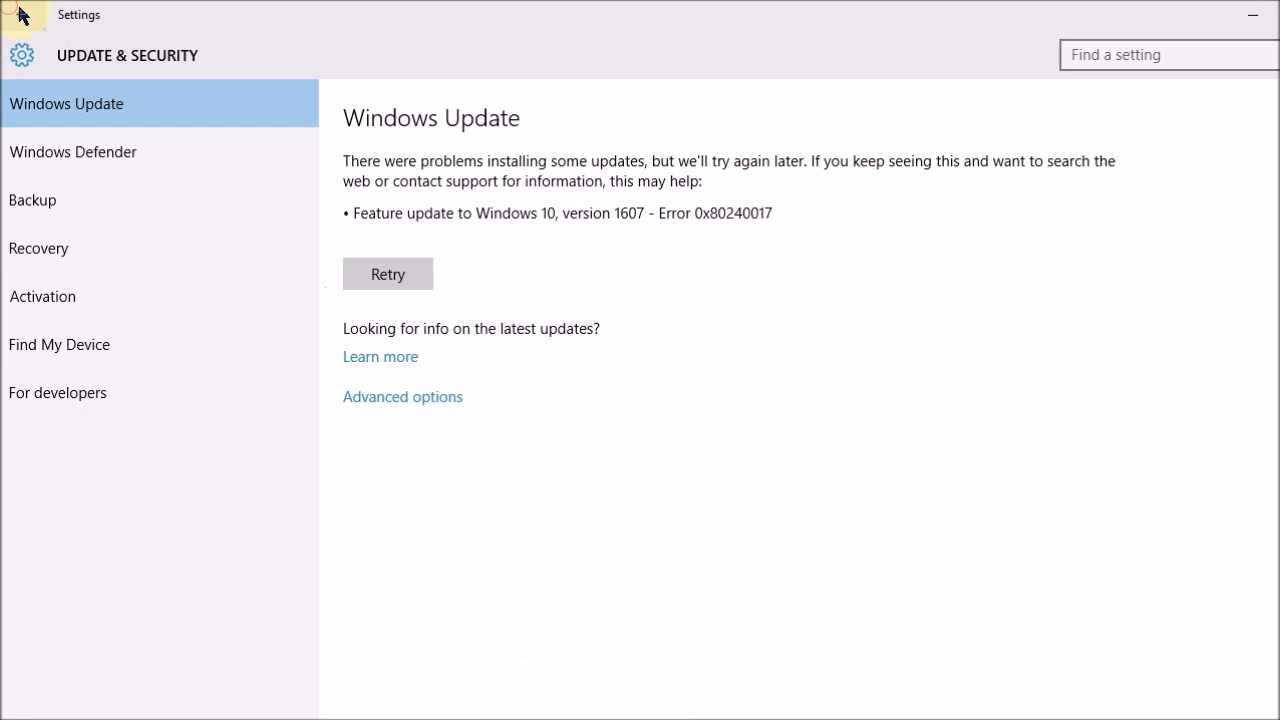
{"action": "left_click", "coordinate": [20, 16]}
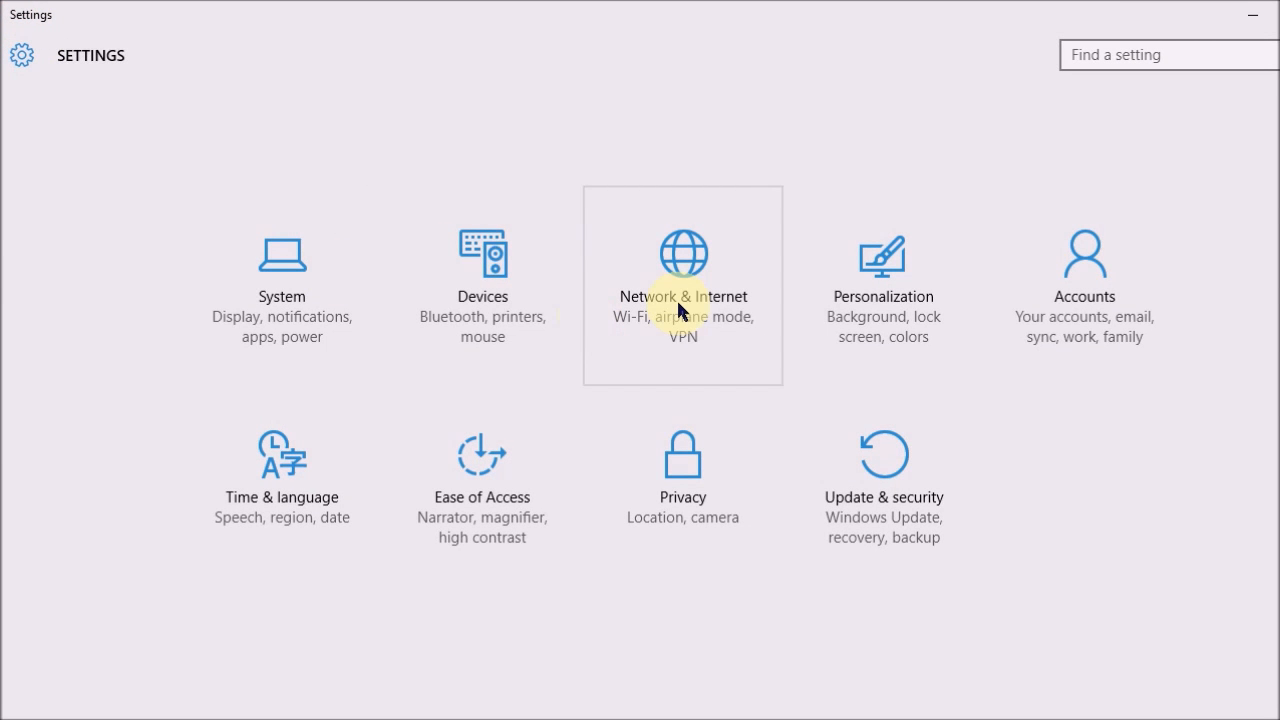
Open the AsDh Wi-Fi network's advanced options under Network & Internet
{"action": "left_click", "coordinate": [683, 285]}
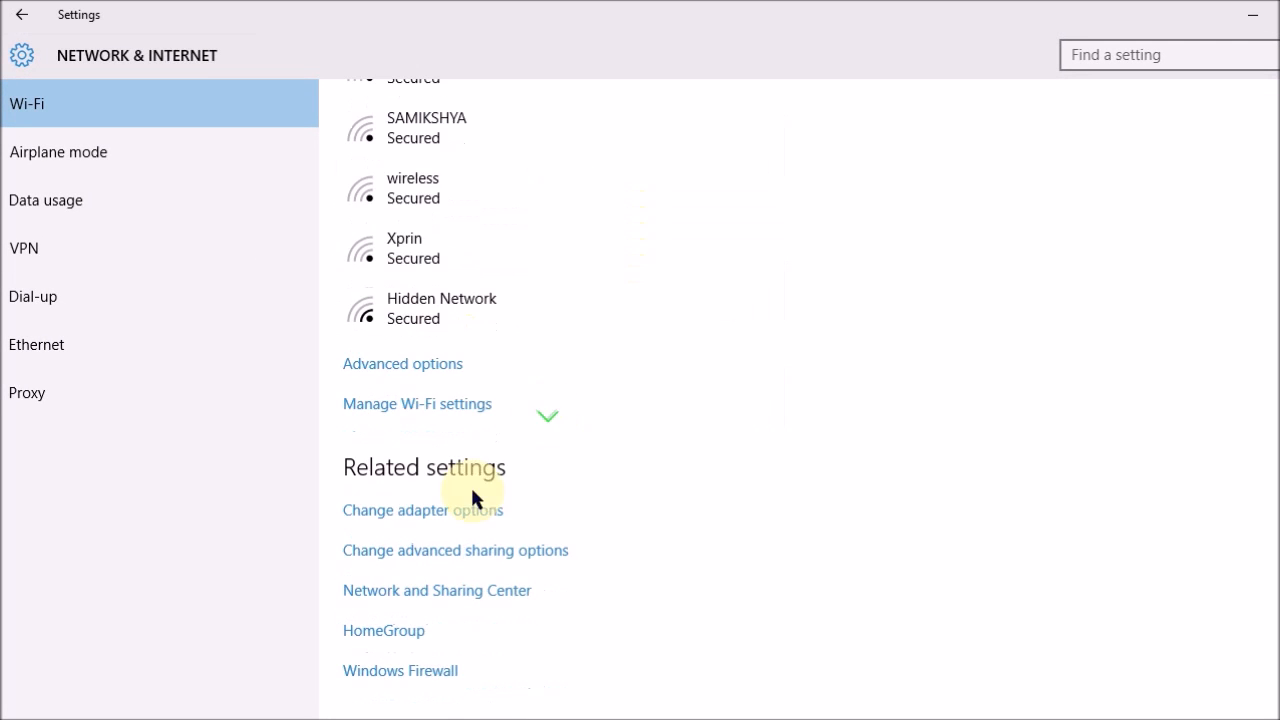
{"action": "mouse_move", "coordinate": [413, 375]}
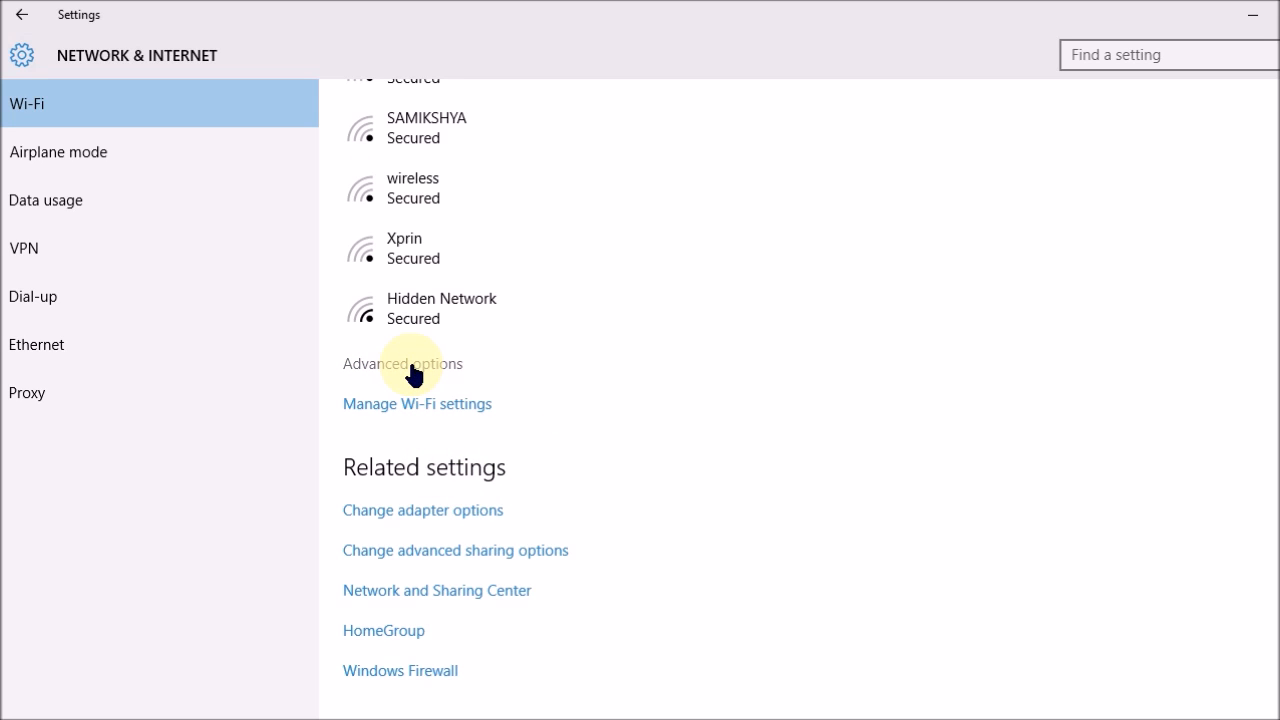
{"action": "left_click", "coordinate": [402, 363]}
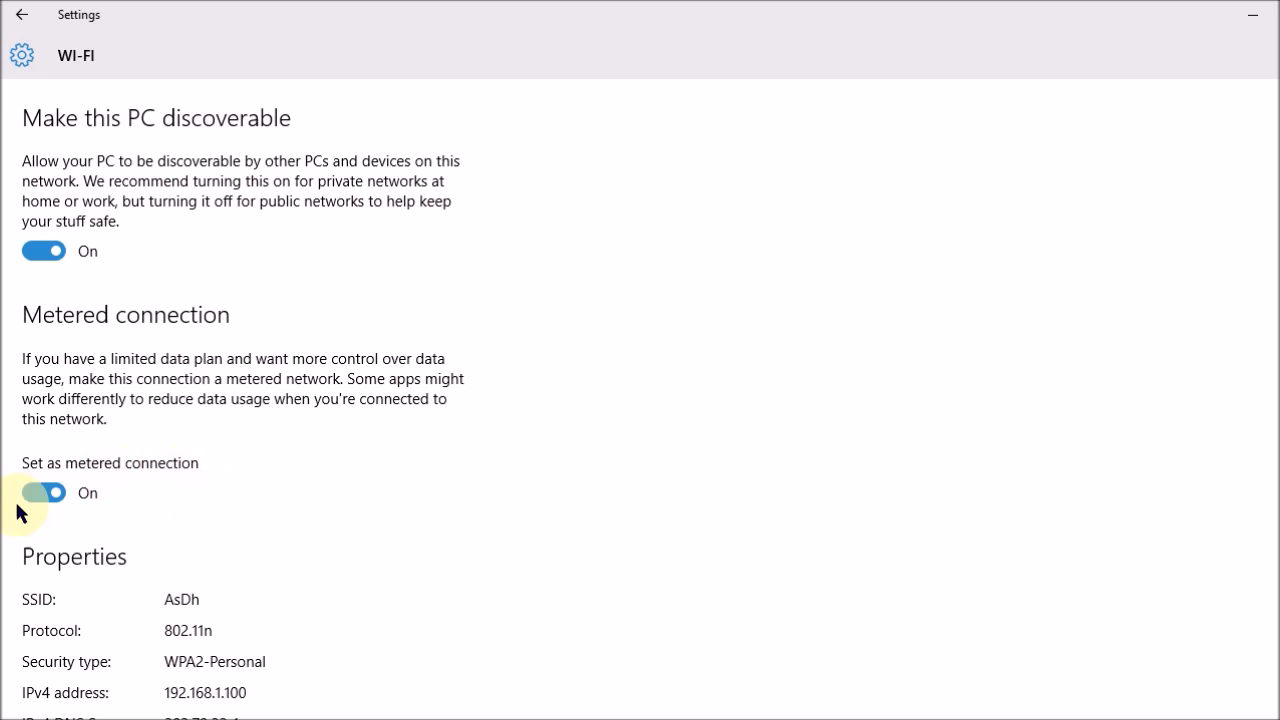
{"action": "scroll", "scroll_direction": "down", "scroll_amount": 3}
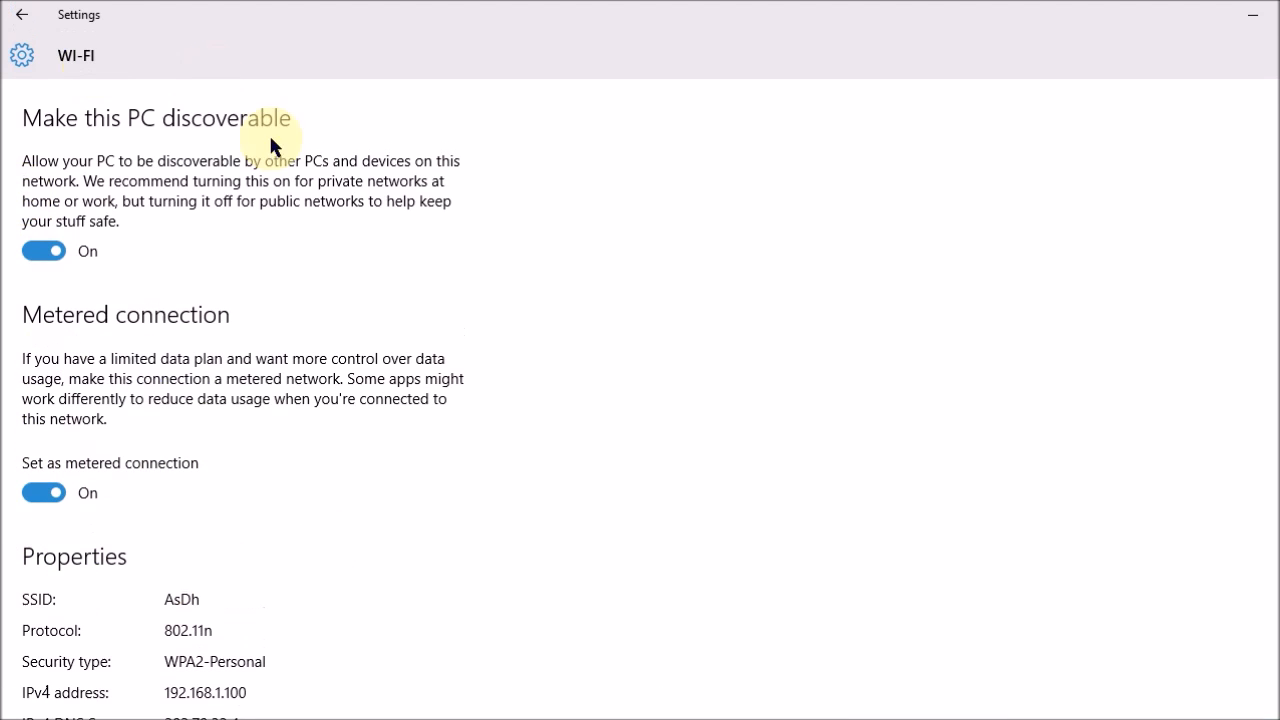
{"action": "mouse_move", "coordinate": [72, 165]}
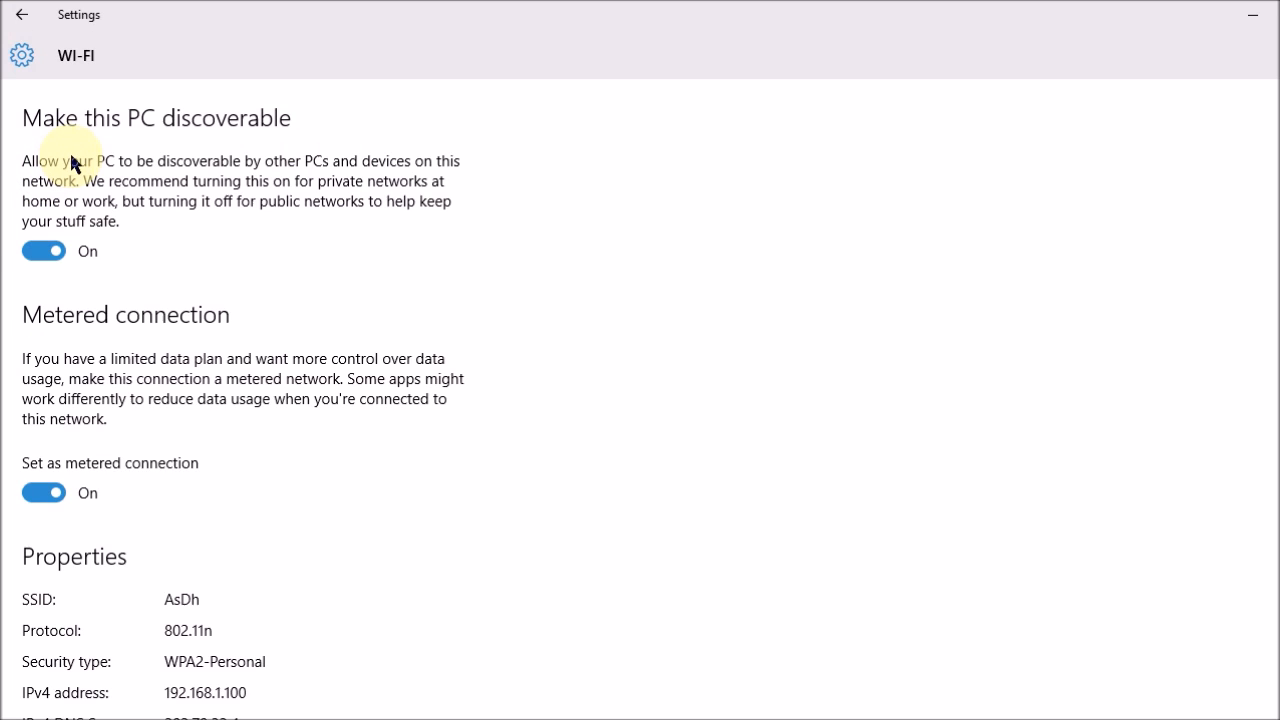
{"action": "mouse_move", "coordinate": [82, 156]}
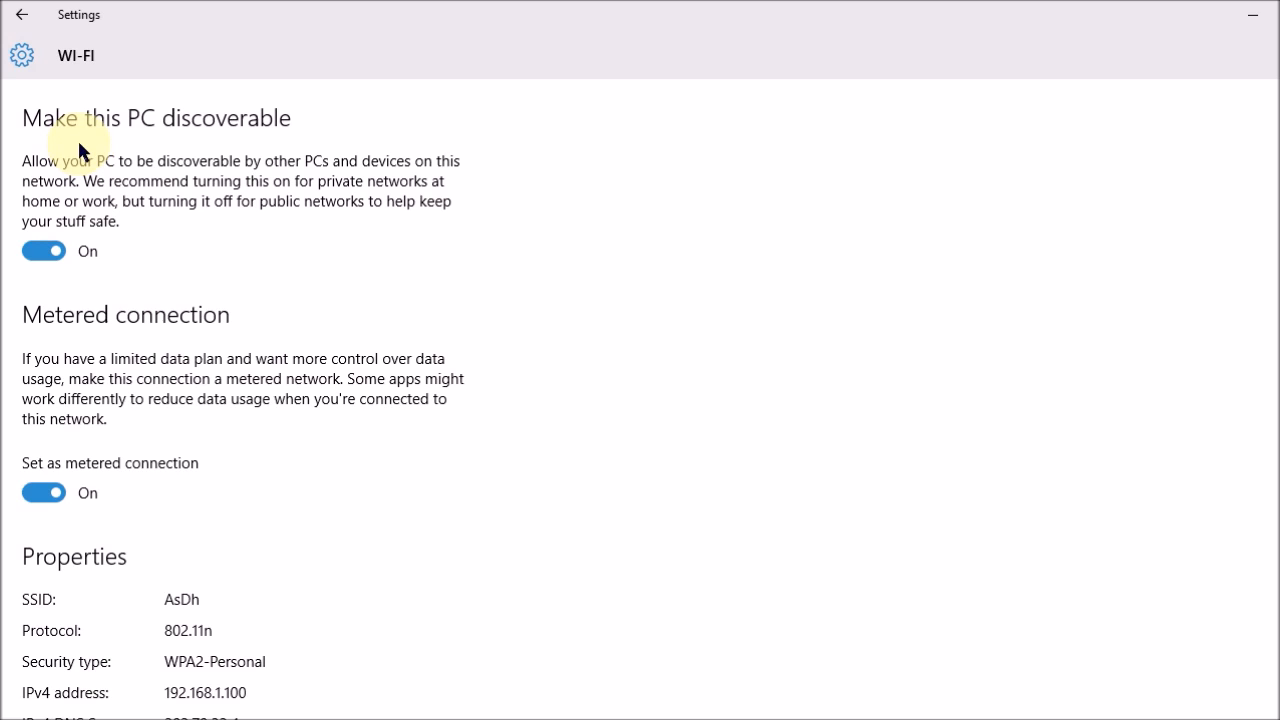
{"action": "mouse_move", "coordinate": [103, 148]}
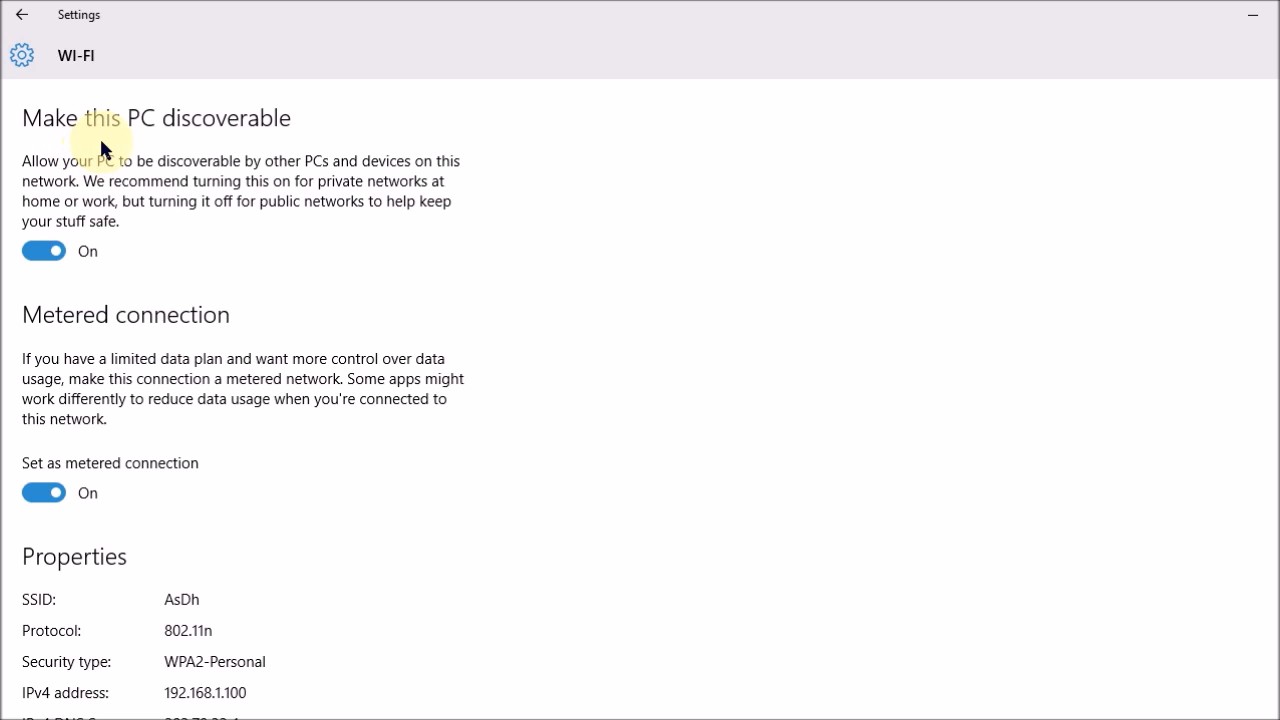